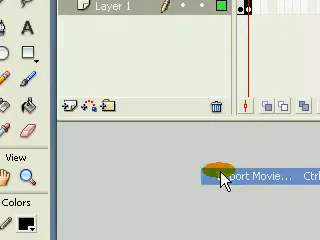
Step: Export the movie as a Flash Movie (.swf) named heli
left_click(224, 176)
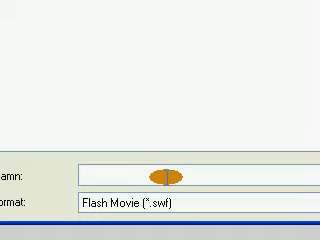
type("h")
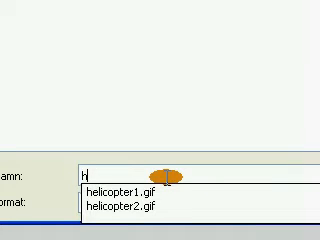
type("eli")
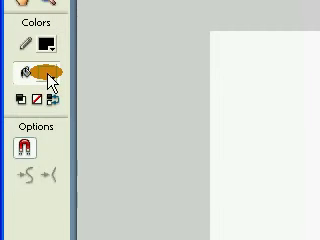
Step: Adjust the stroke/fill colours in the Tools panel's Colors section
left_click(38, 68)
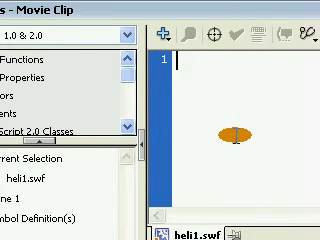
Step: Begin the clip script with an onClipEvent handler and an if(Key... condition
type("onCli")
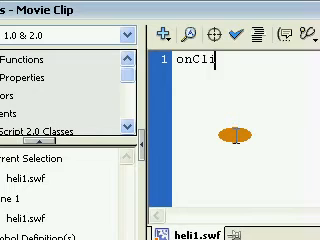
type("p")
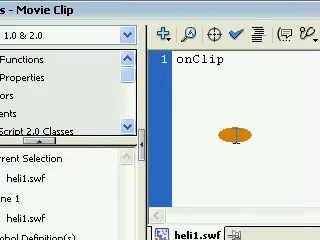
type("Eve")
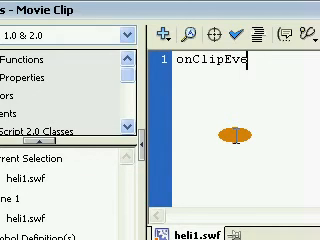
type("nt")
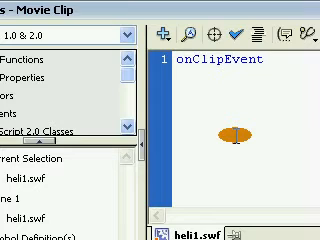
type("(enterF")
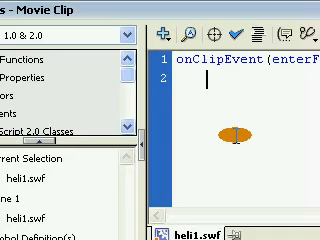
type("if")
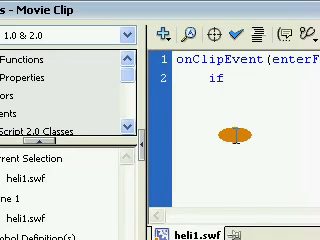
type("(")
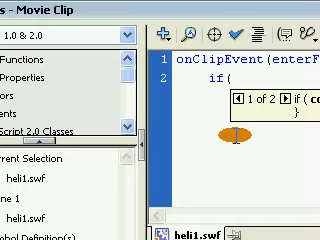
type("Key.isDown(")
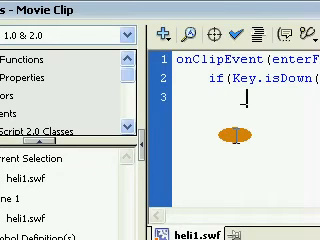
Step: Write the left-arrow statement _root._X -= 3, correcting the mistyped line
type("_roc")
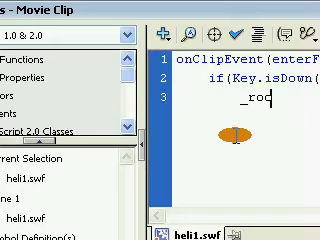
type("t")
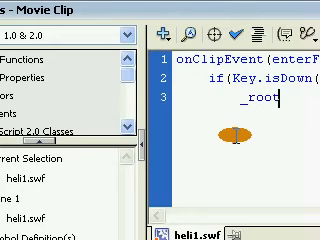
type(".")
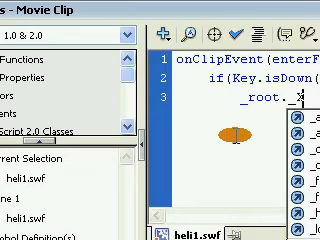
type("_X-")
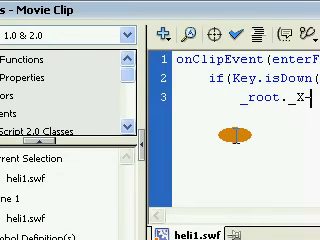
key("BackSpace")
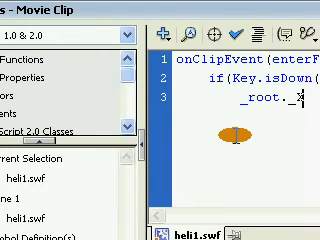
type("X -")
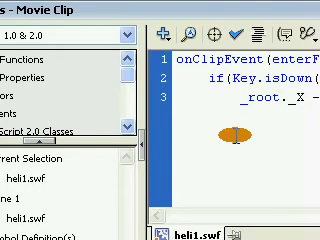
key("Return")
type("}")
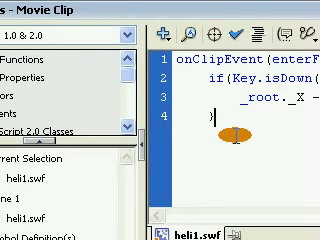
Step: Add the else if(Key.isDown(Key.RIGHT)) branch with _root._X += 3 and close the braces
type("e")
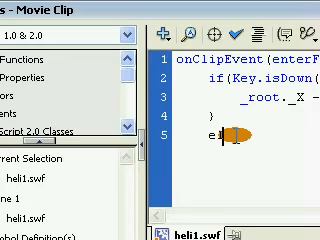
type("lse")
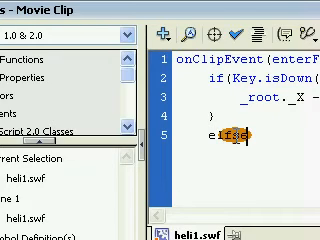
type("if(Key.isDown(Key.R)){")
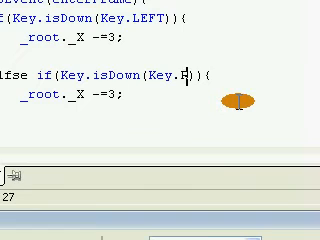
type("IGHT")
left_click(160, 94)
type("+")
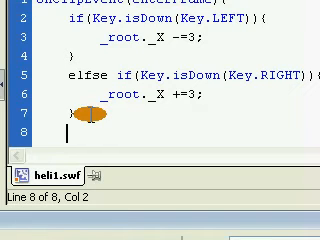
type("}")
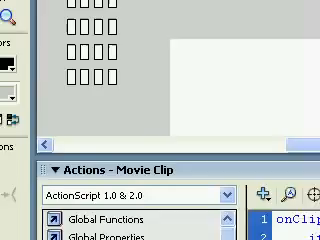
left_click(12, 8)
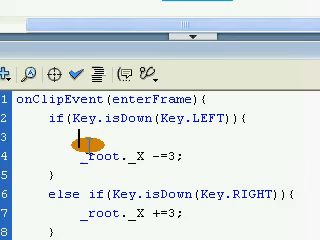
Step: Start a this._x += line inside the Key.LEFT block to adjust the helicopter's own x
type("this")
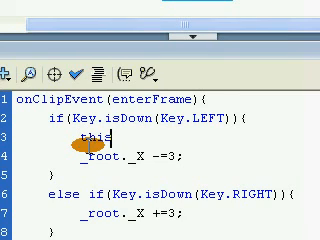
type("._")
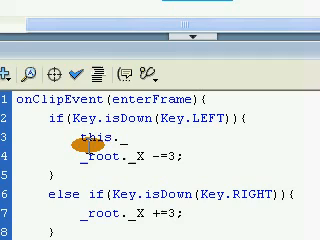
type("x")
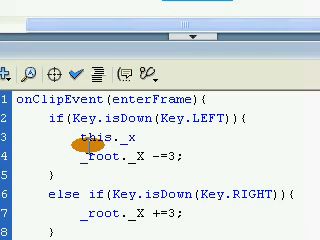
type("-")
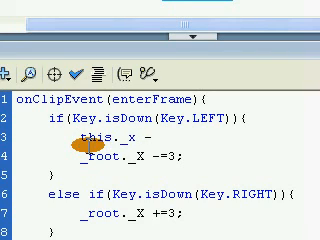
type("-=")
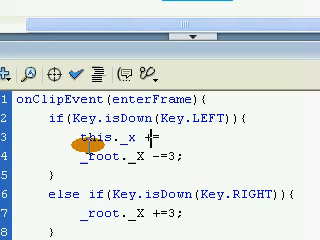
type("+")
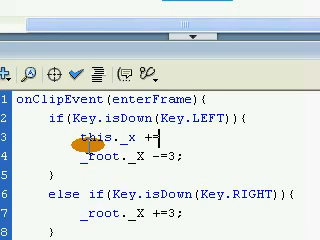